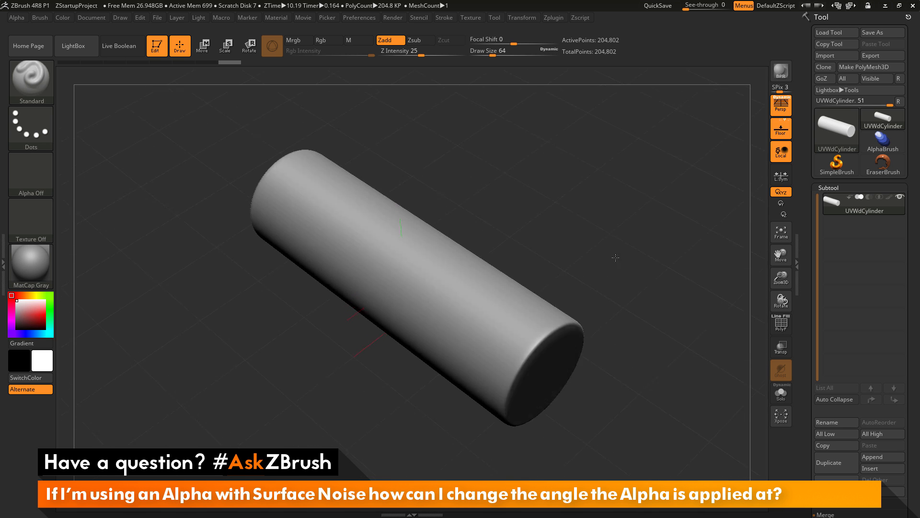
Step: Orbit the cylinder side-on and switch on Surface Noise under Tool > Surface
left_click_drag(616, 257, 618, 223)
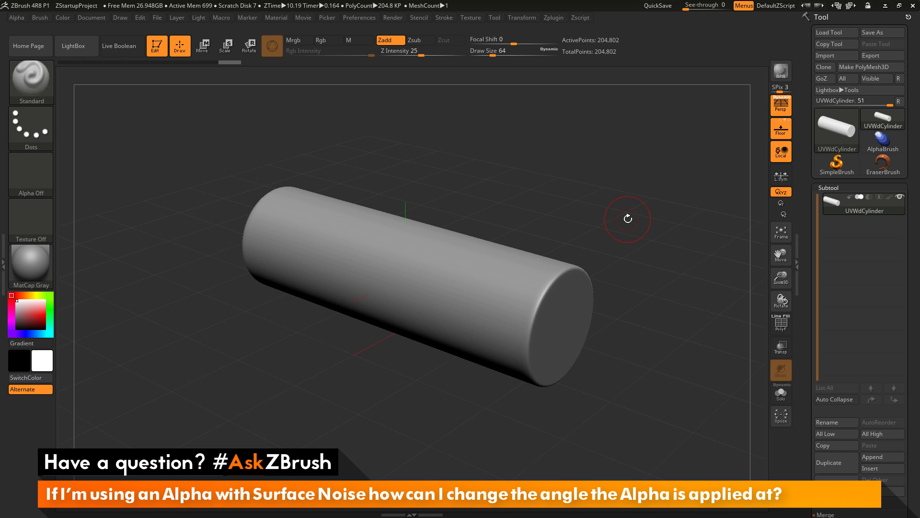
mouse_move(804, 261)
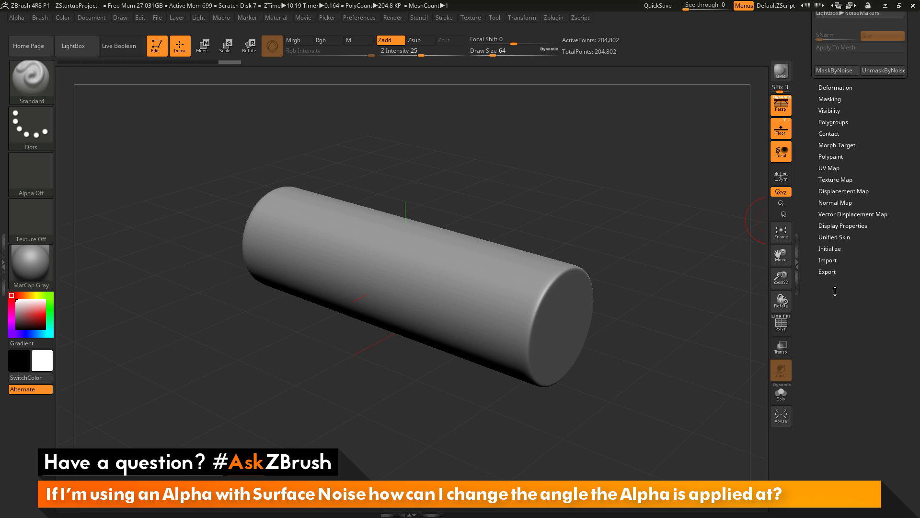
left_click(828, 220)
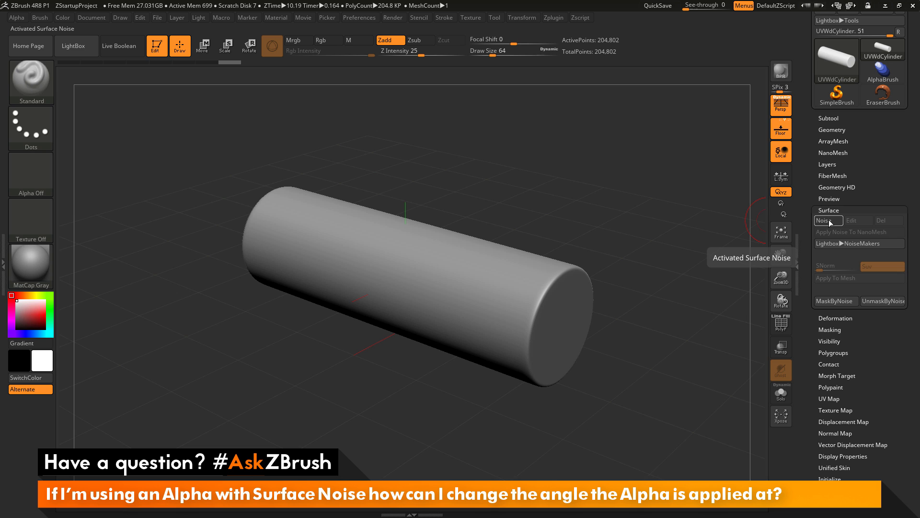
Step: Open NoiseMaker and settle the Noise Scale slider around 33.7
left_click(827, 221)
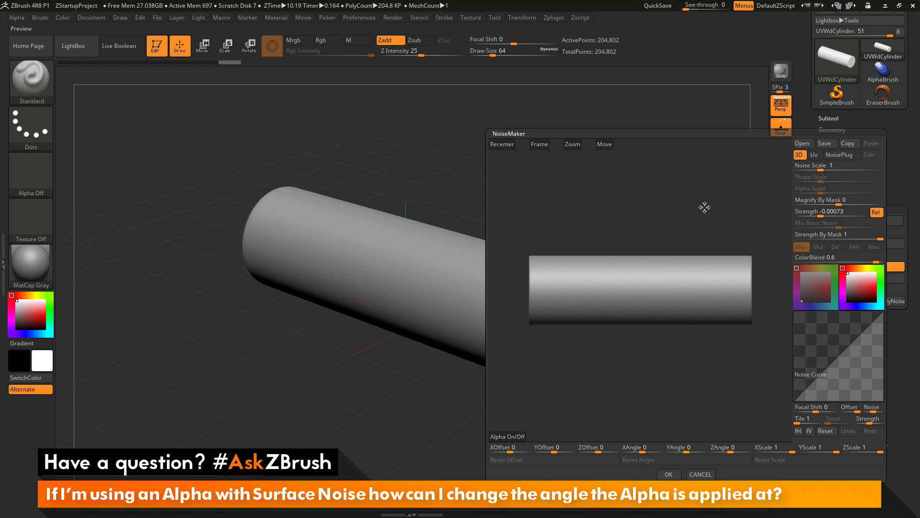
mouse_move(707, 344)
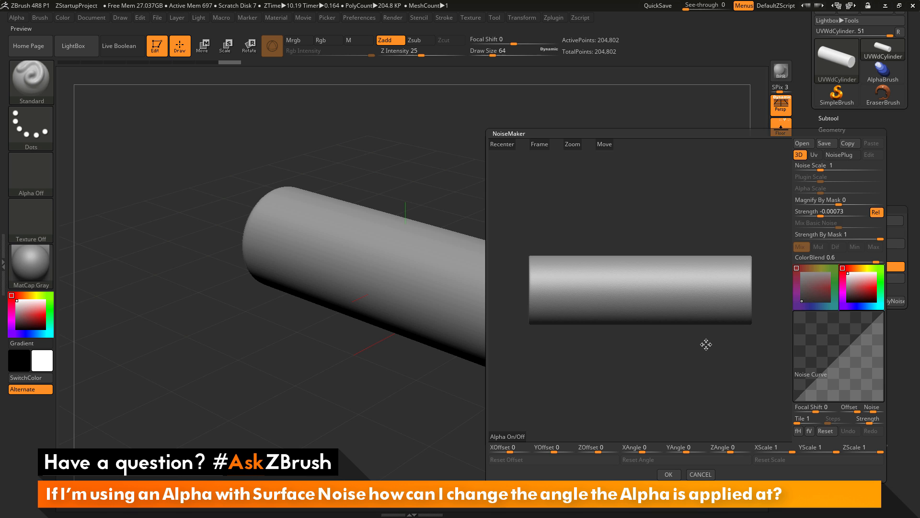
mouse_move(759, 333)
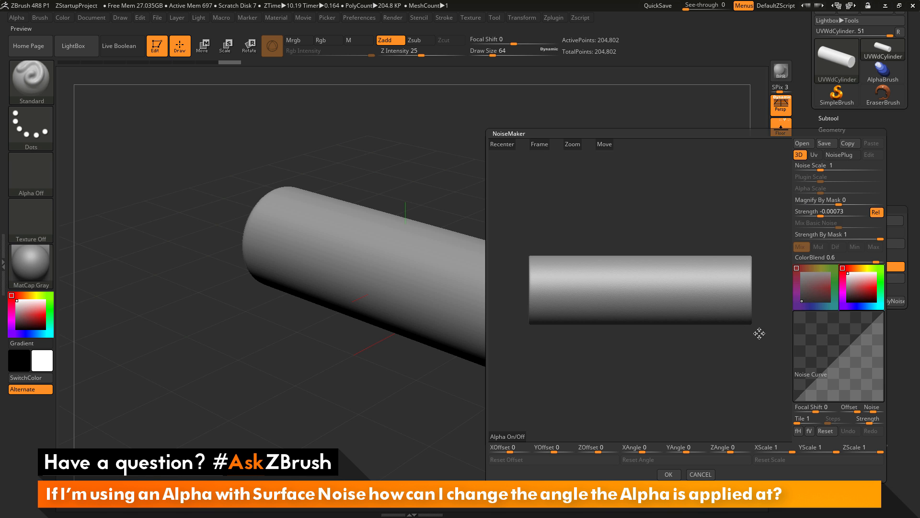
left_click(838, 166)
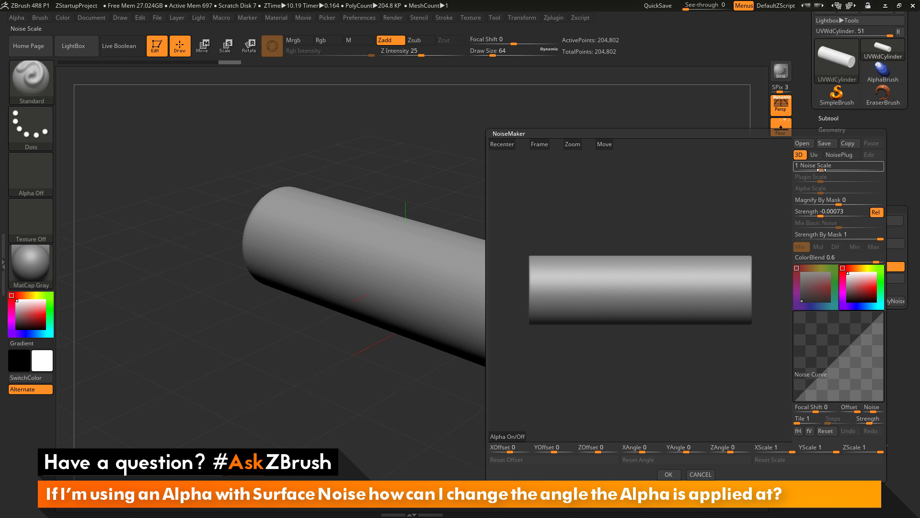
left_click_drag(798, 166, 857, 166)
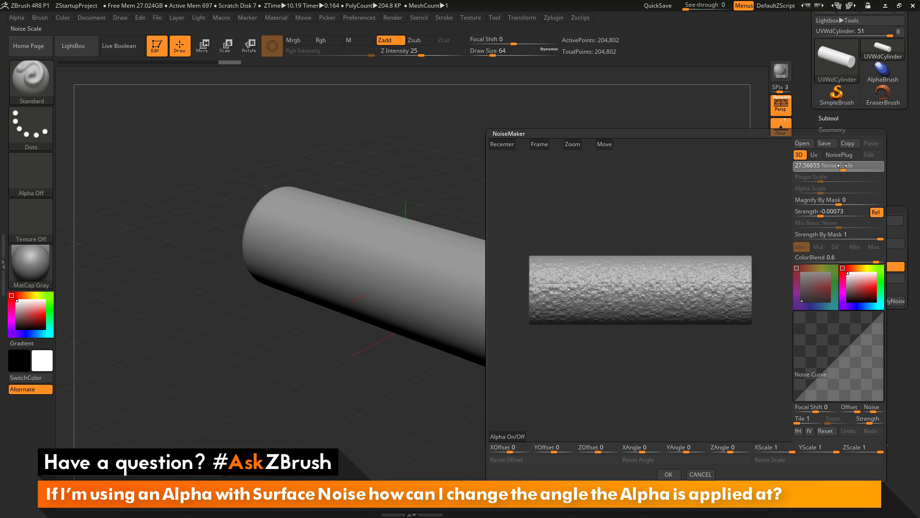
left_click_drag(851, 166, 827, 166)
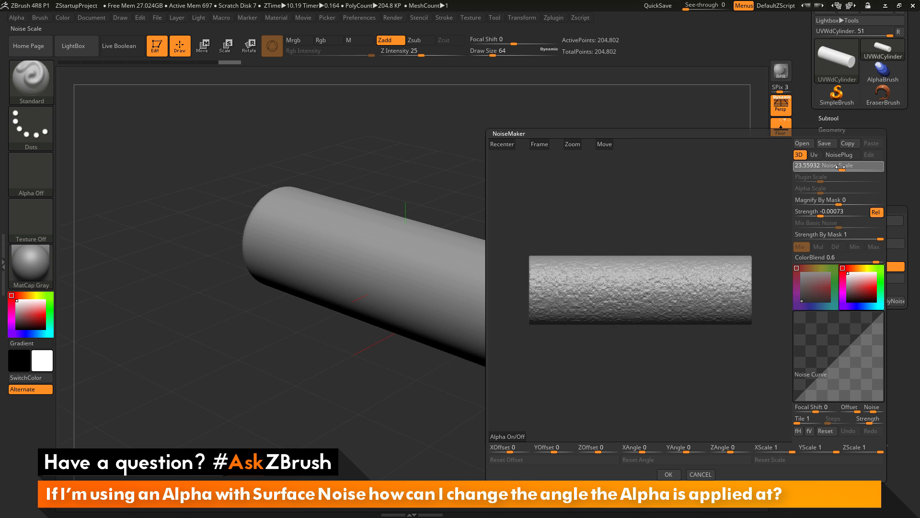
left_click_drag(827, 166, 845, 166)
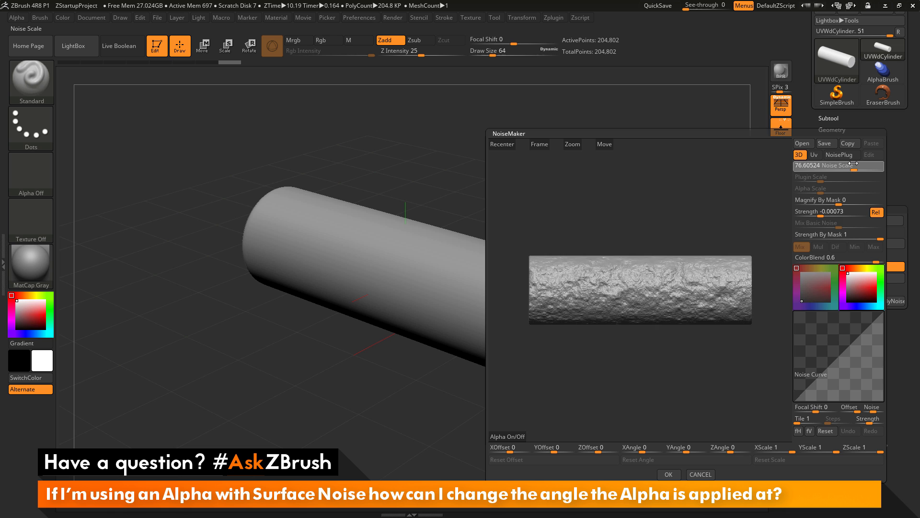
left_click_drag(845, 166, 827, 166)
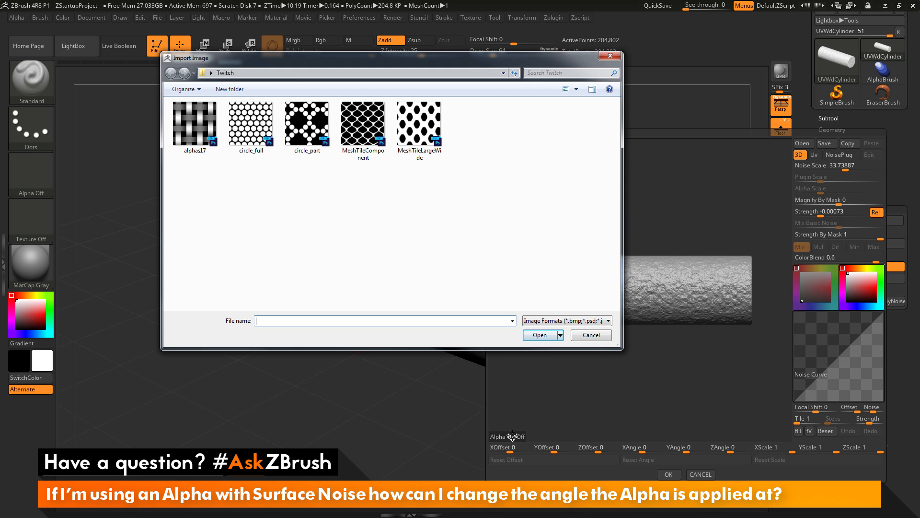
Step: Choose the MeshTileComponent image in the import dialog and load it as the noise alpha
left_click(307, 123)
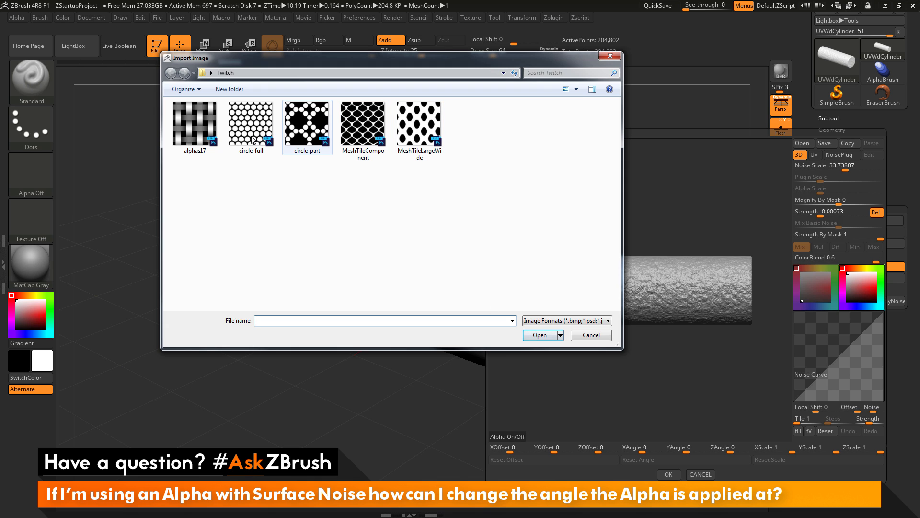
left_click(362, 123)
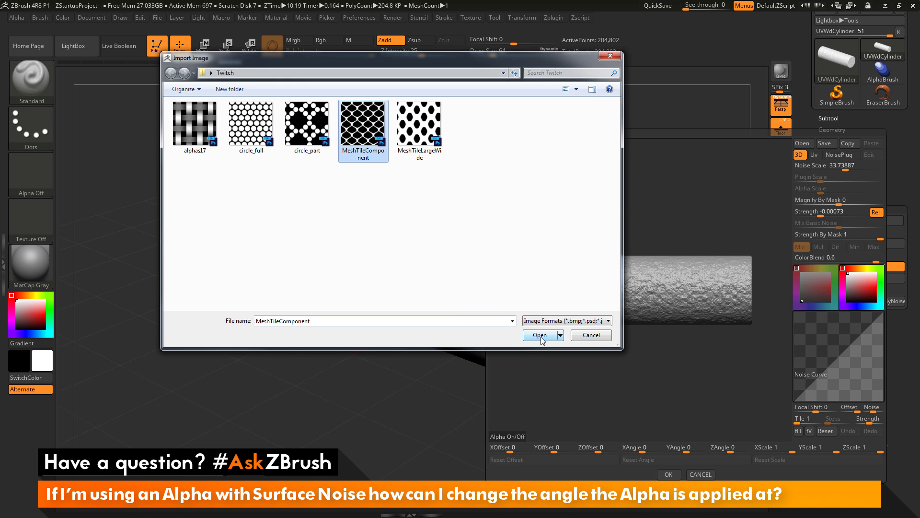
left_click(539, 334)
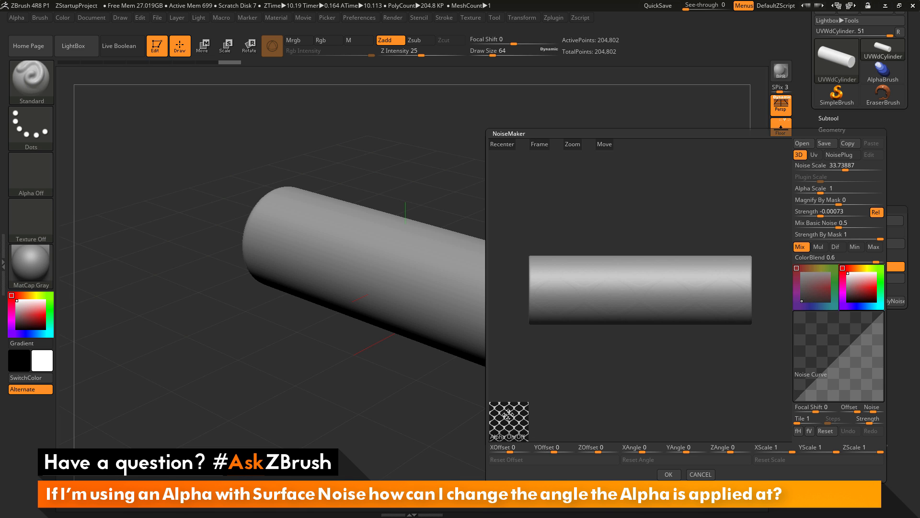
mouse_move(584, 194)
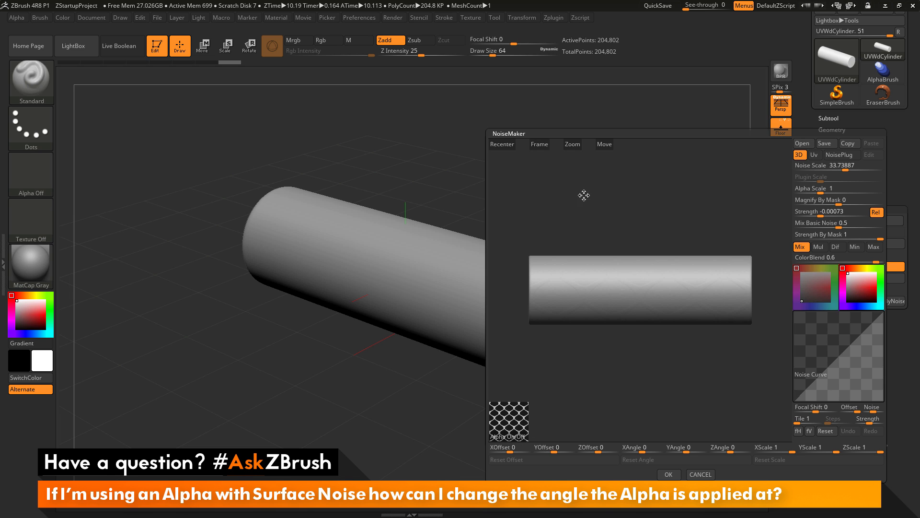
Step: Set the noise Strength to a slight negative value so the tile pattern embosses the surface
left_click(827, 211)
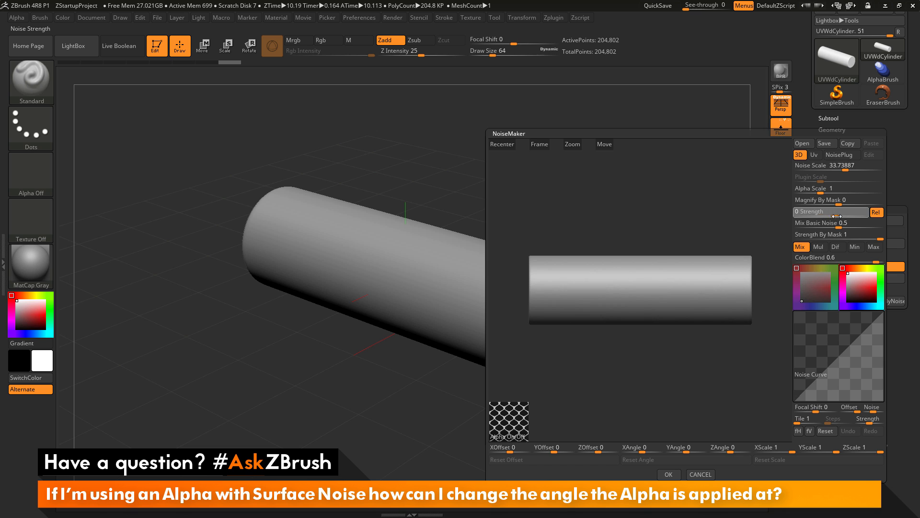
left_click_drag(828, 212, 822, 212)
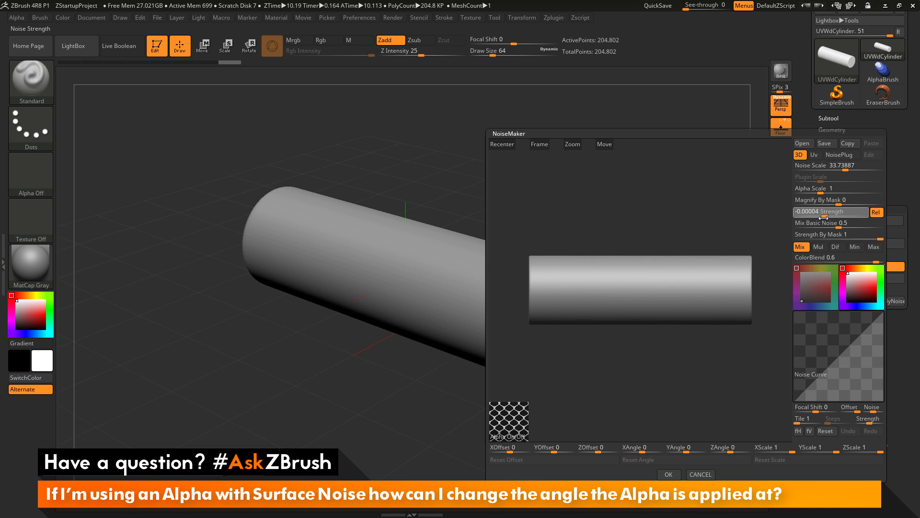
left_click_drag(815, 211, 829, 211)
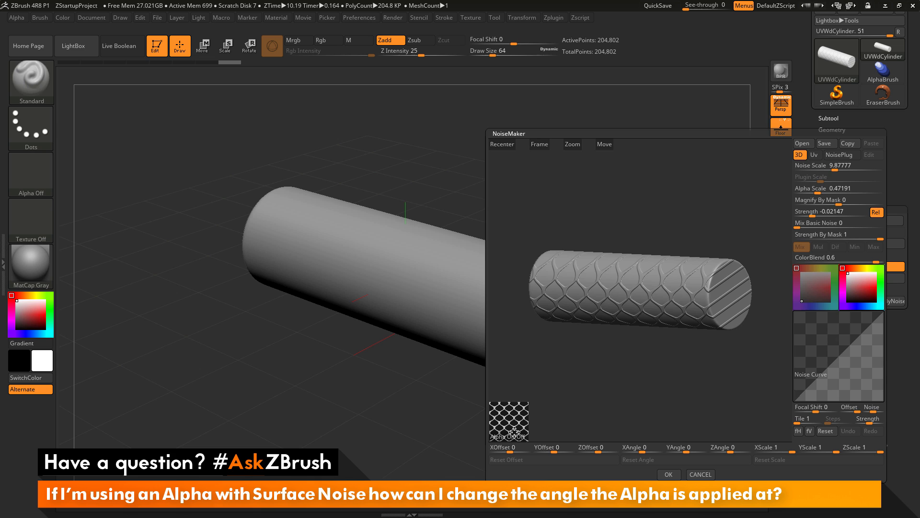
mouse_move(668, 171)
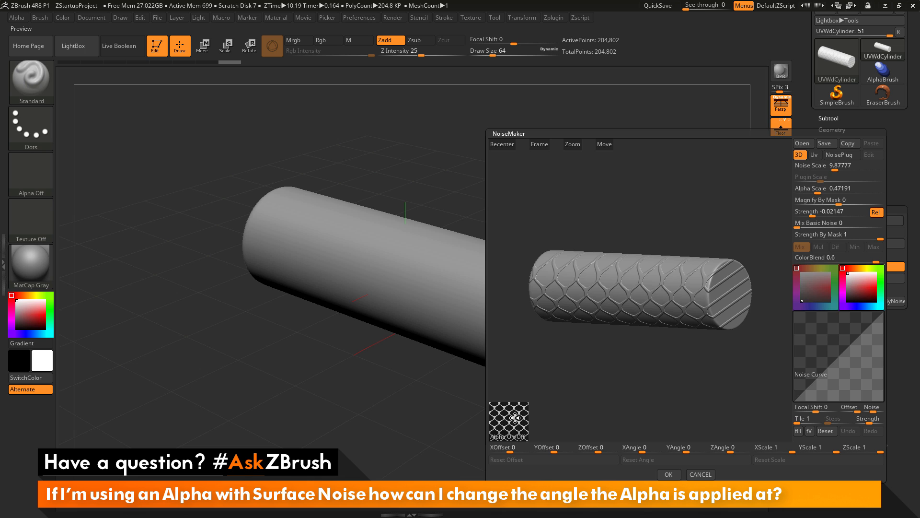
mouse_move(740, 419)
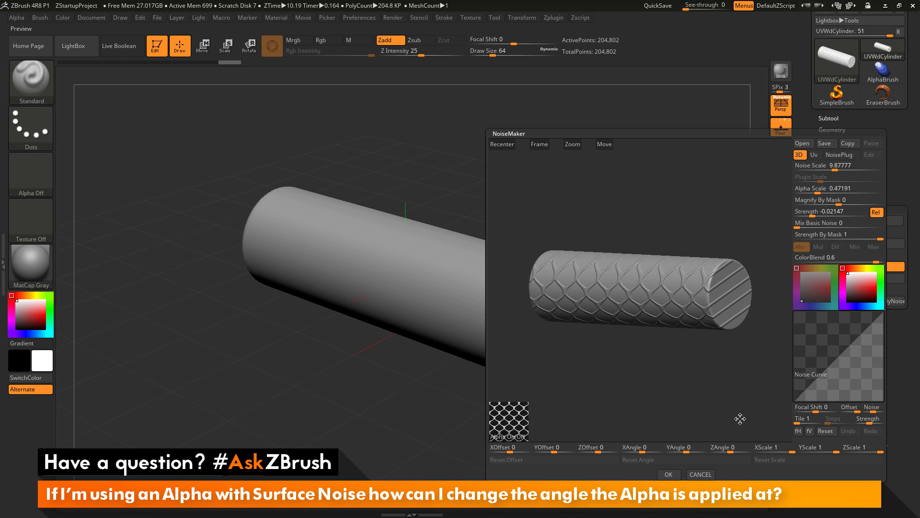
mouse_move(671, 220)
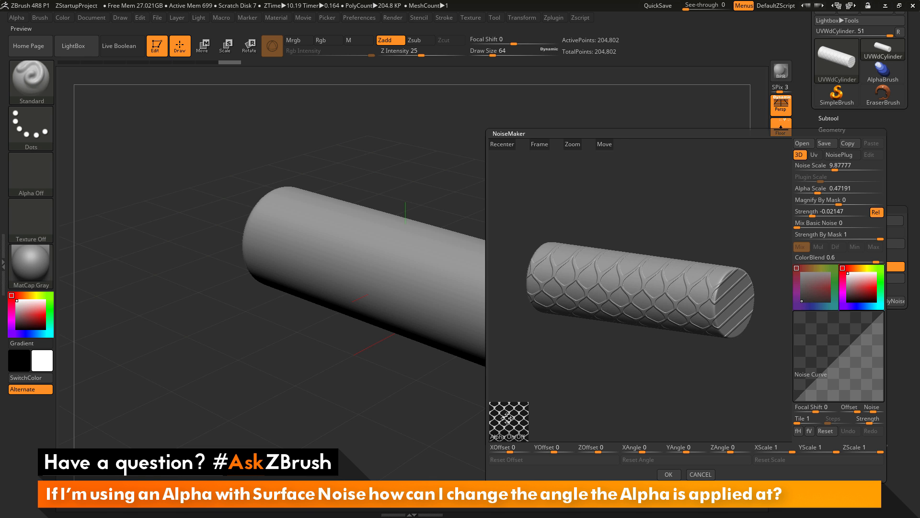
mouse_move(490, 153)
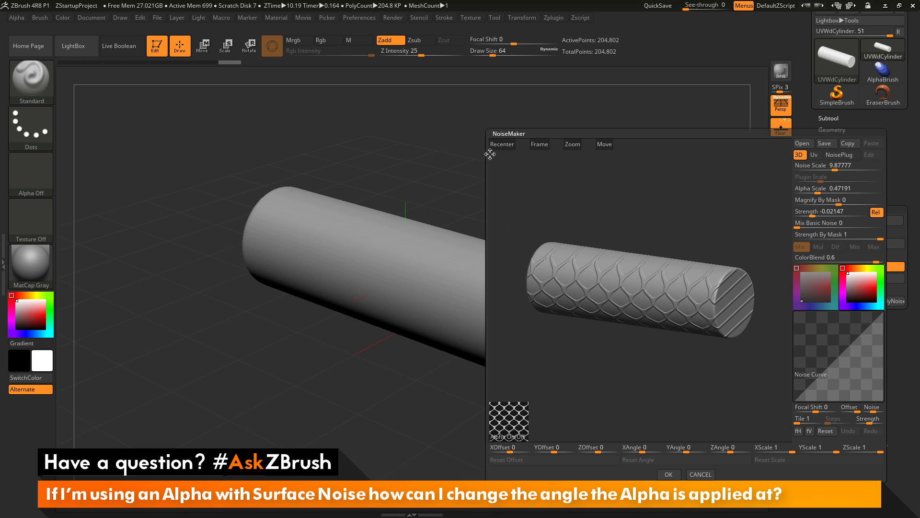
mouse_move(584, 161)
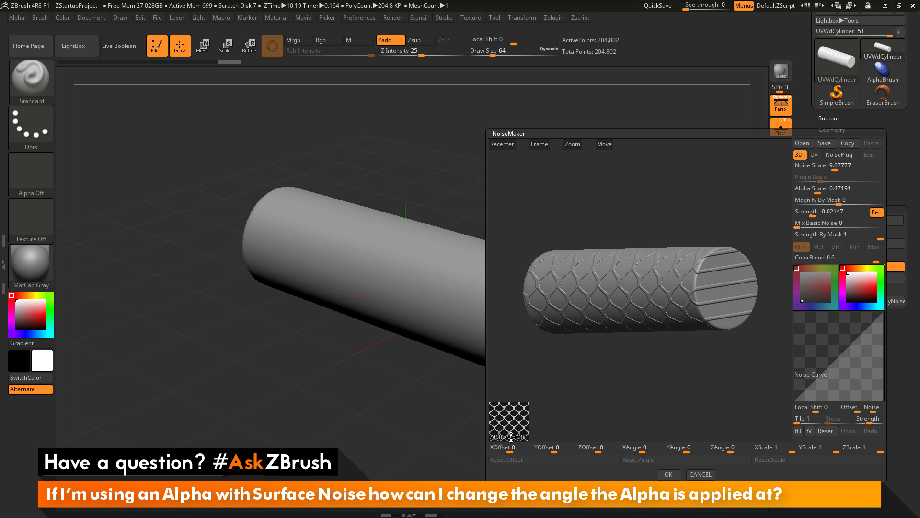
Step: Use Alpha On/Off to reopen the Import Image window for a new alpha
left_click(508, 436)
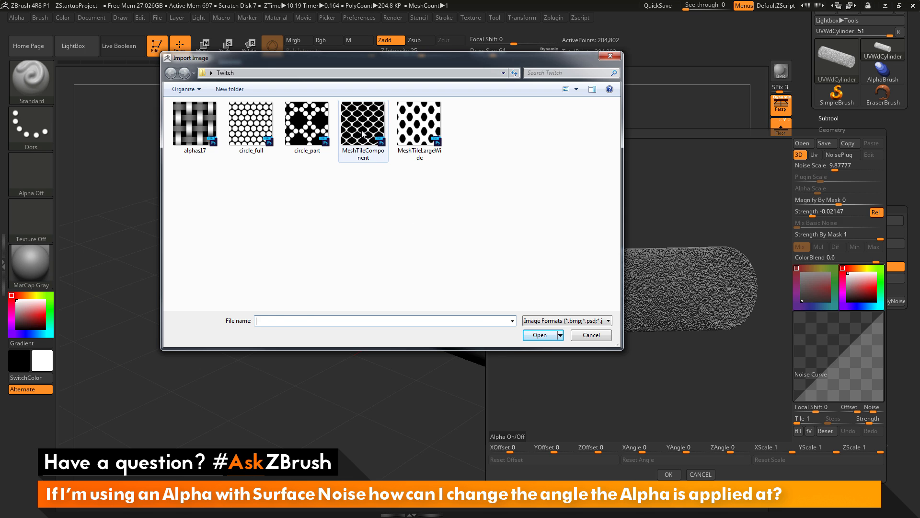
Step: Reload MeshTileComponent as the alpha, inspect it on the cylinder, then show the flat UV strip
left_click(362, 124)
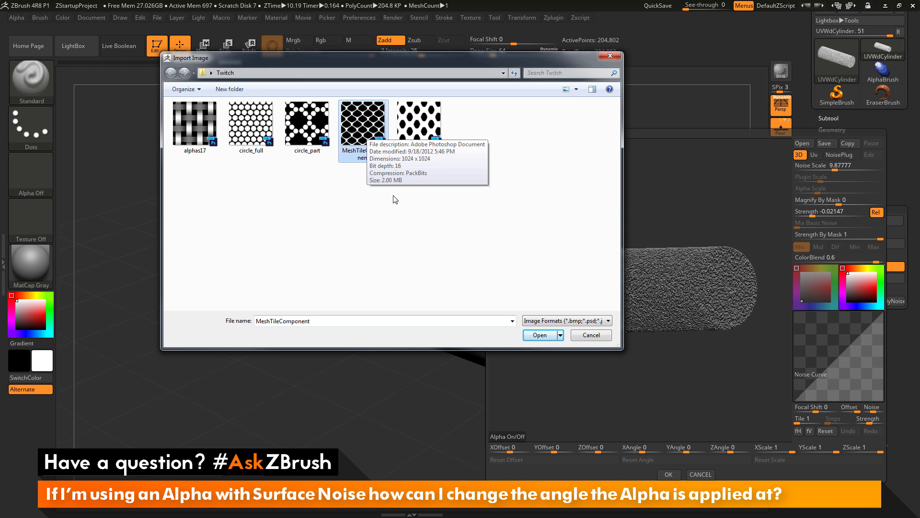
left_click(539, 334)
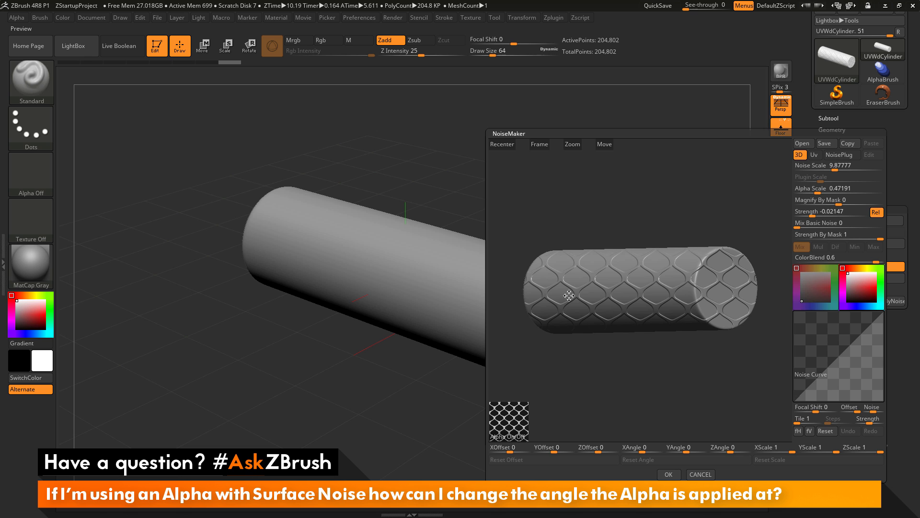
mouse_move(584, 205)
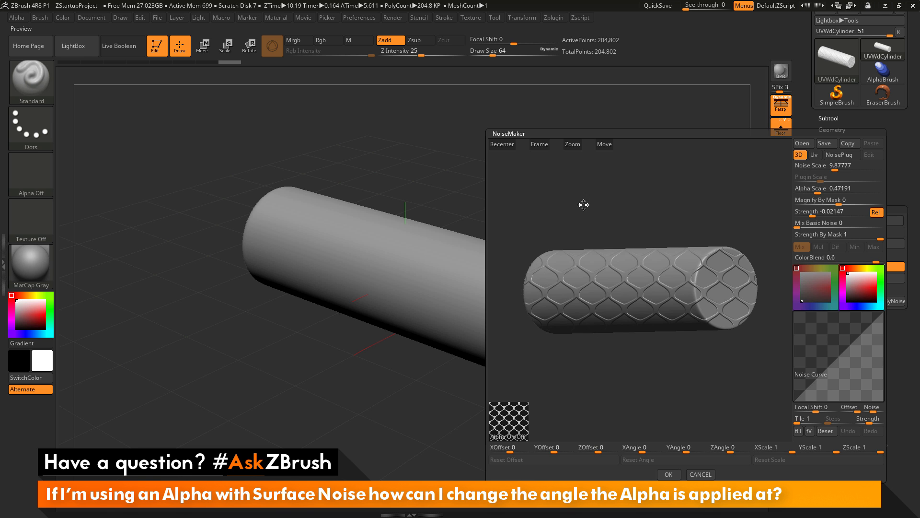
left_click_drag(584, 205, 612, 203)
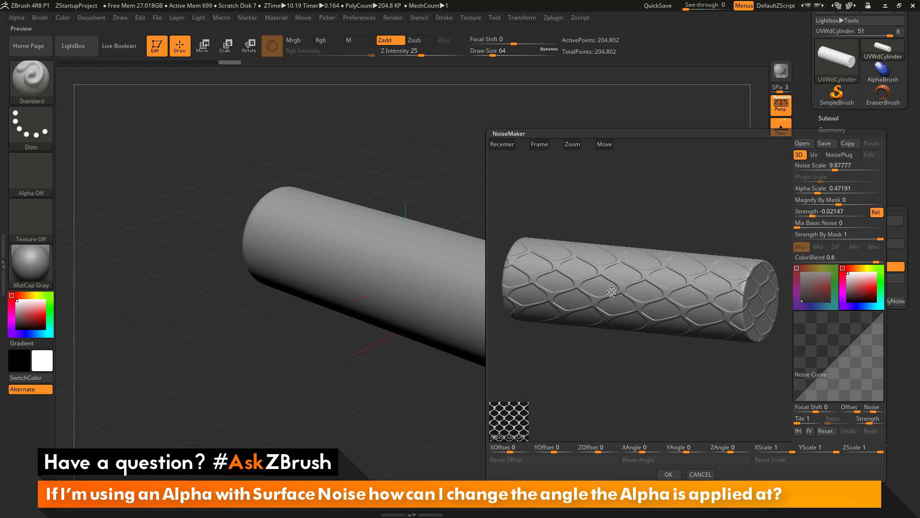
left_click(799, 154)
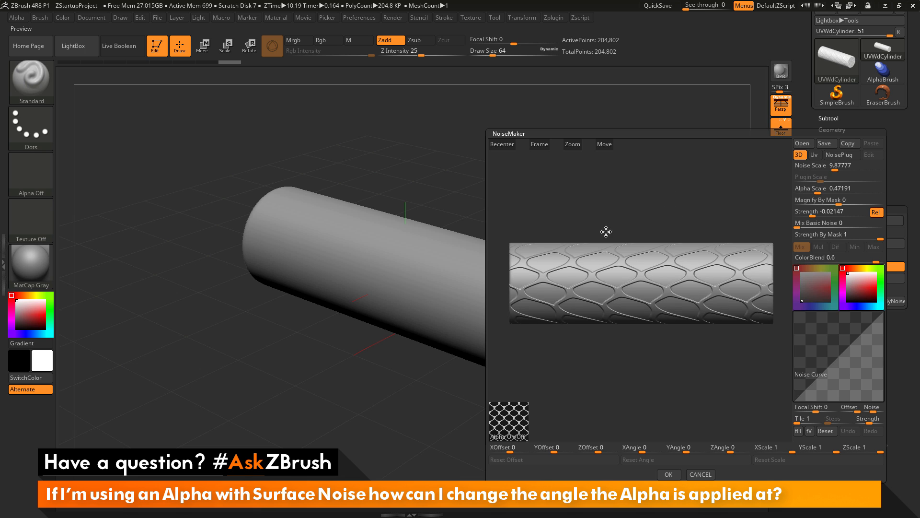
mouse_move(545, 357)
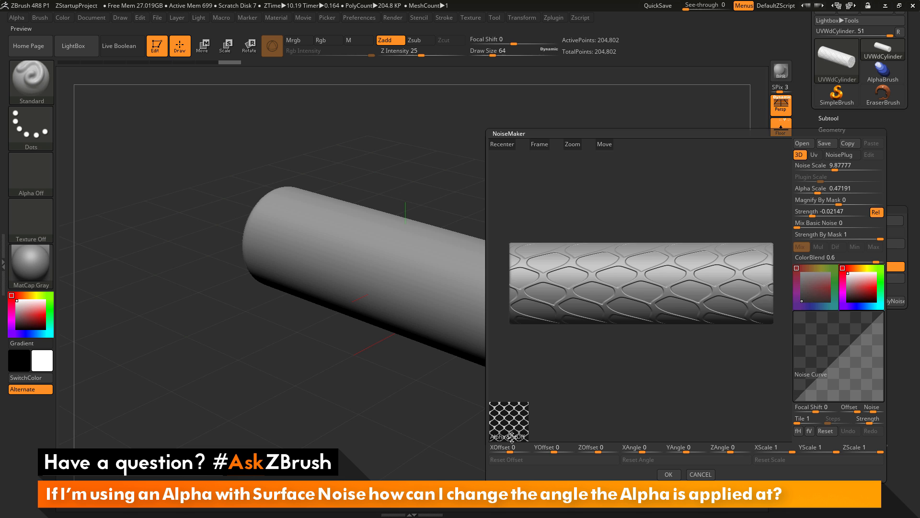
Step: Re-import the MeshTileComponent image as the surface noise alpha
left_click(508, 436)
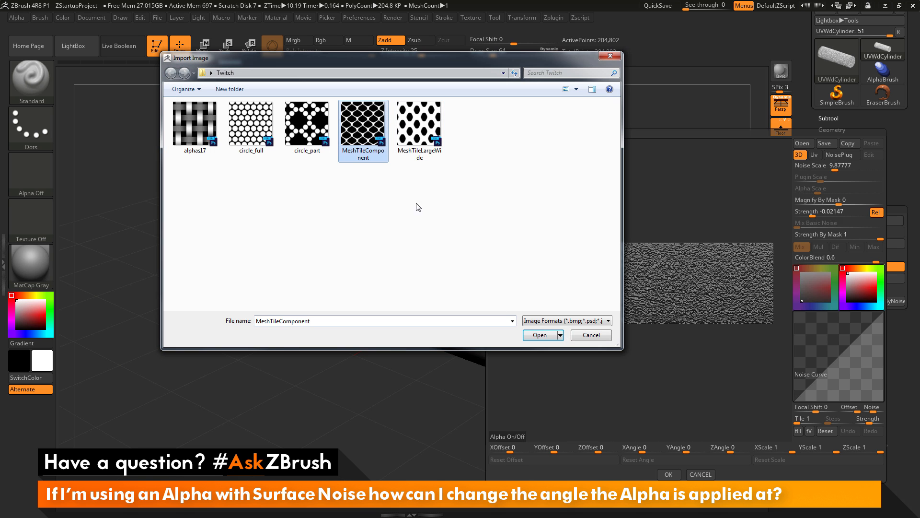
left_click(539, 335)
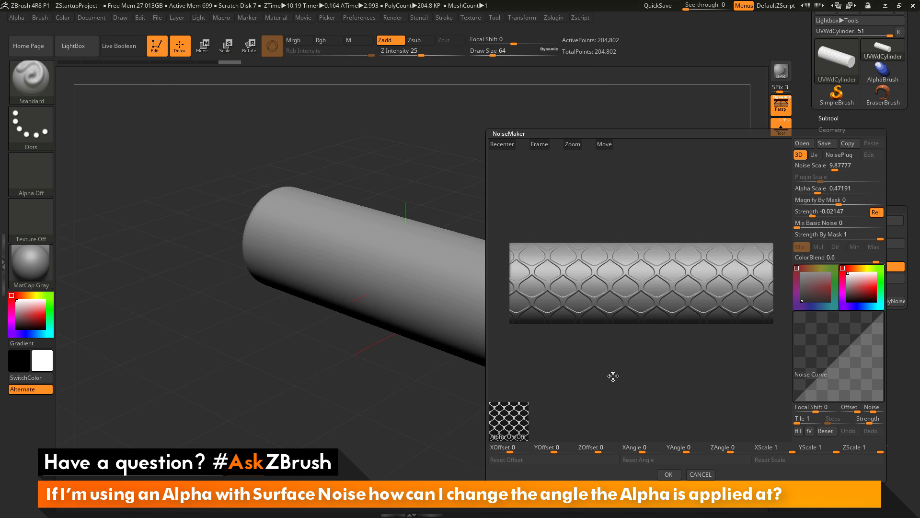
mouse_move(536, 395)
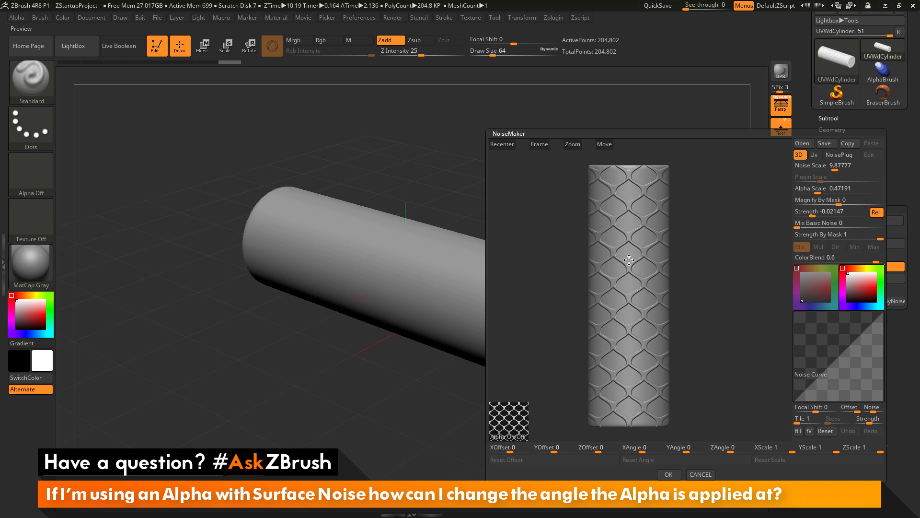
mouse_move(712, 358)
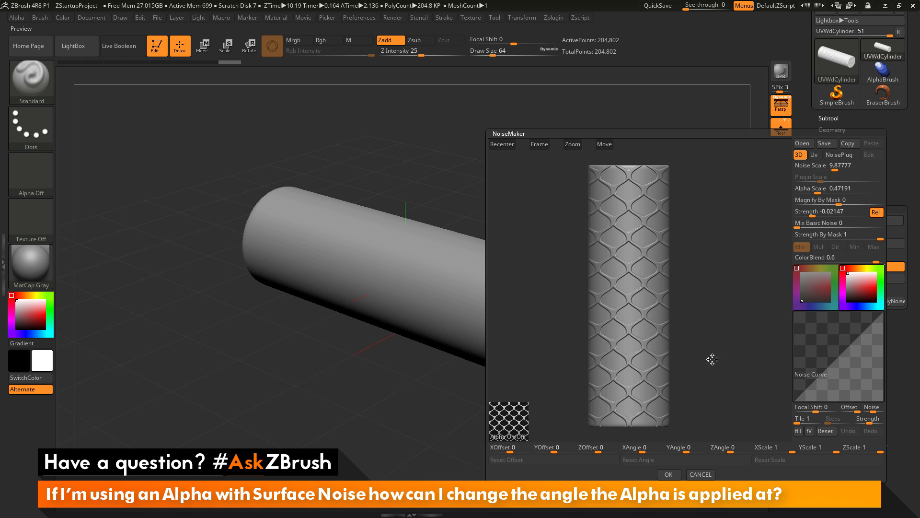
mouse_move(707, 306)
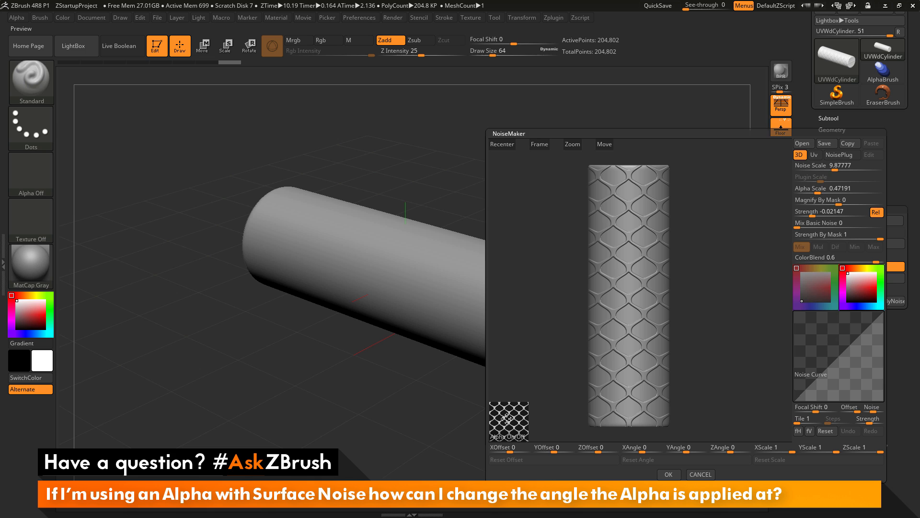
mouse_move(686, 328)
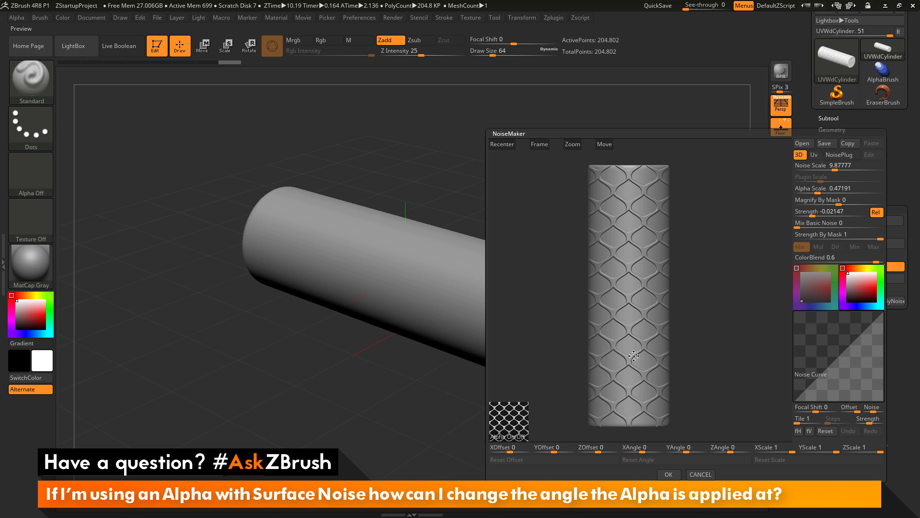
mouse_move(674, 312)
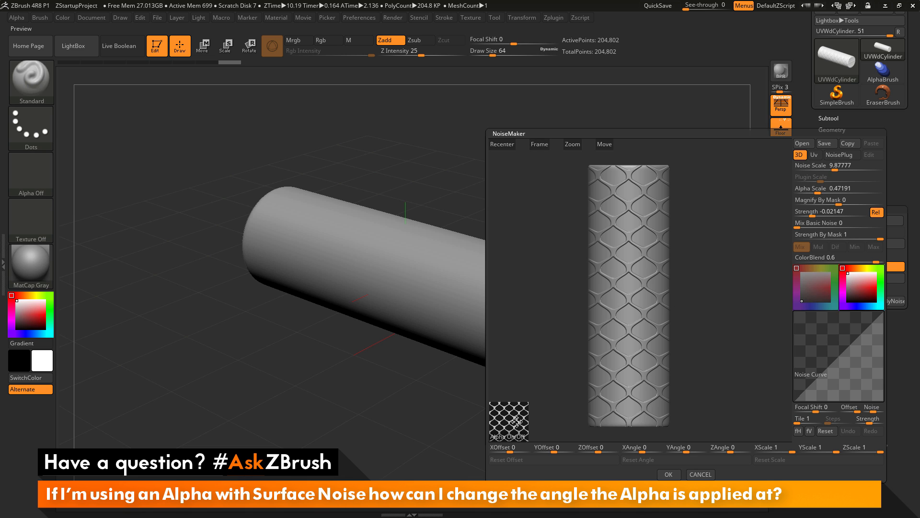
mouse_move(689, 184)
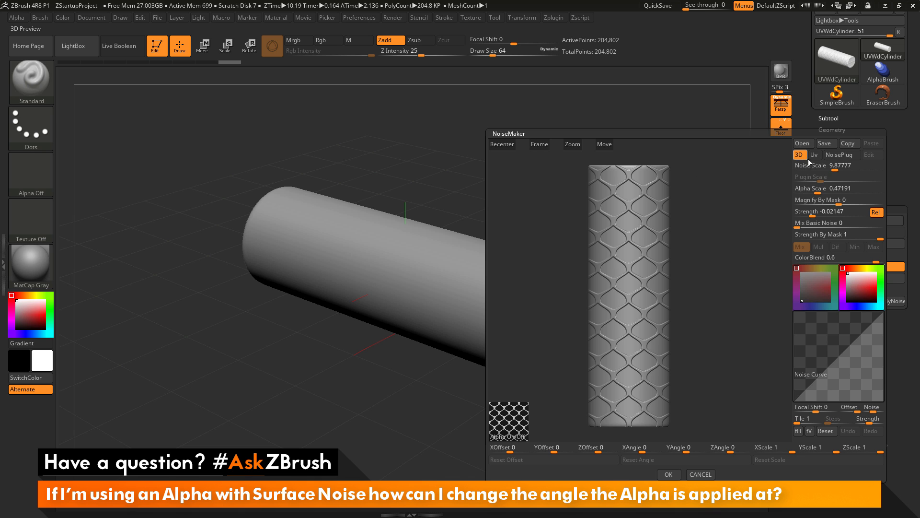
Step: Switch the noise mapping to Uv and raise Alpha Scale to 1 for larger tiles
left_click(813, 154)
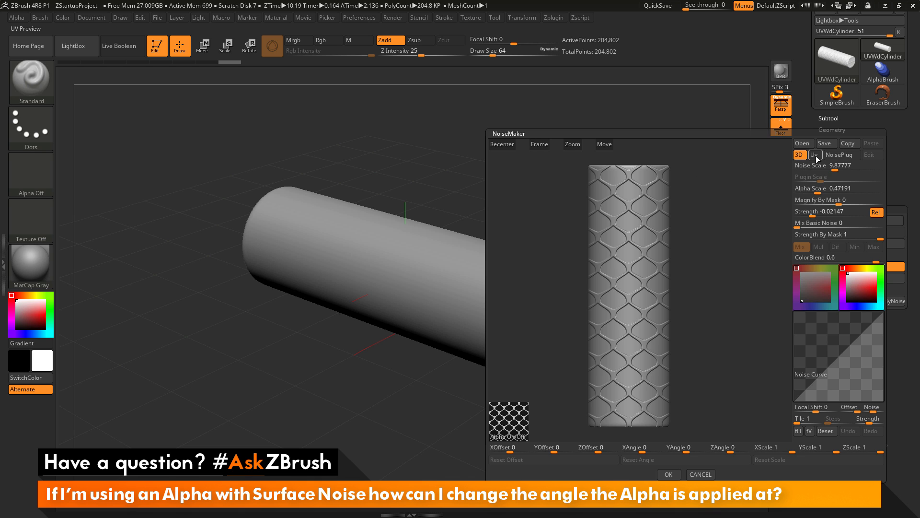
left_click(814, 154)
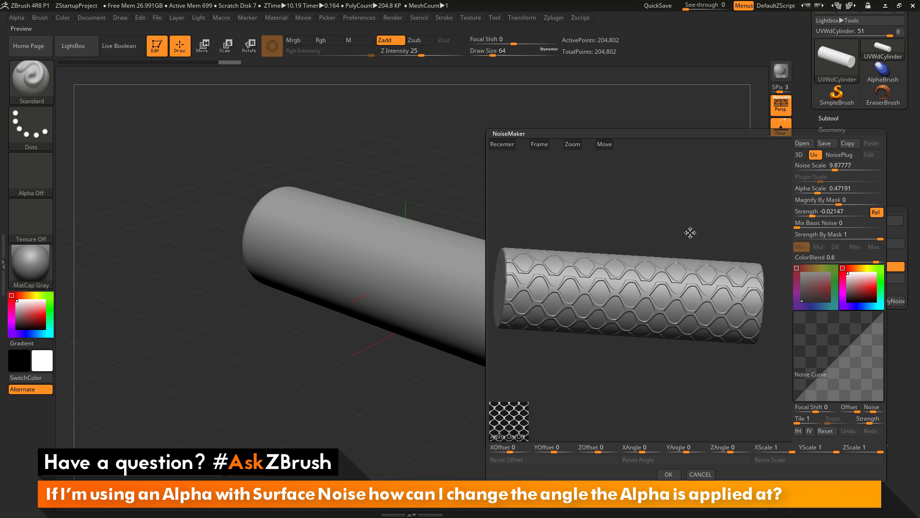
left_click(833, 189)
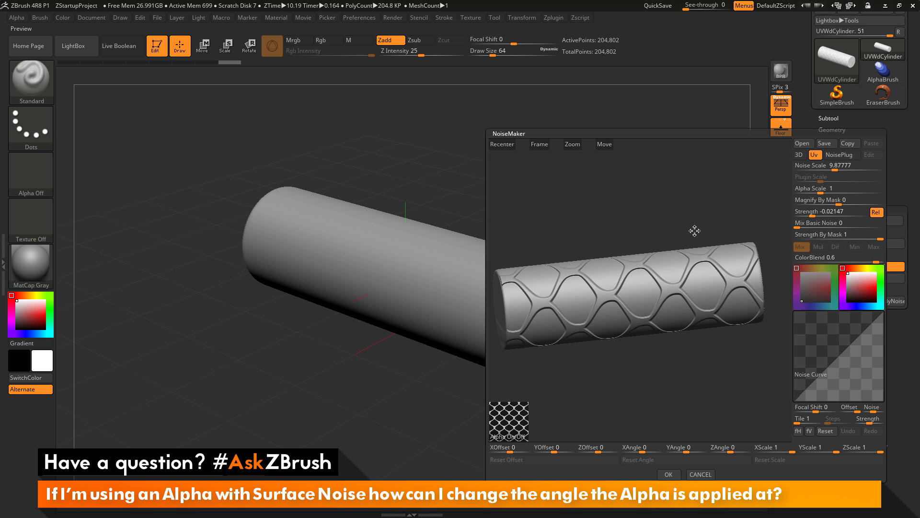
Step: Shrink Alpha Scale to 0.25 and nudge Strength to about -0.03 while viewing the cylinder upright
left_click(837, 188)
type("0.25")
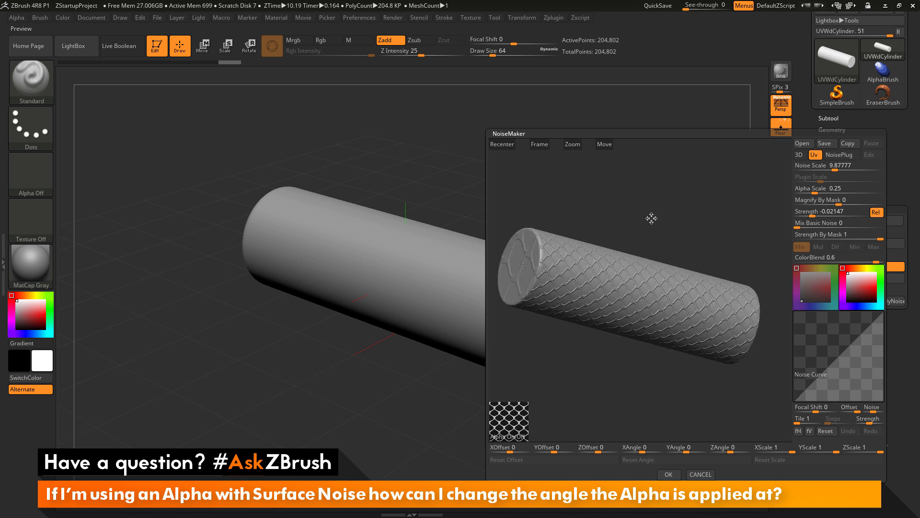
left_click_drag(650, 219, 660, 203)
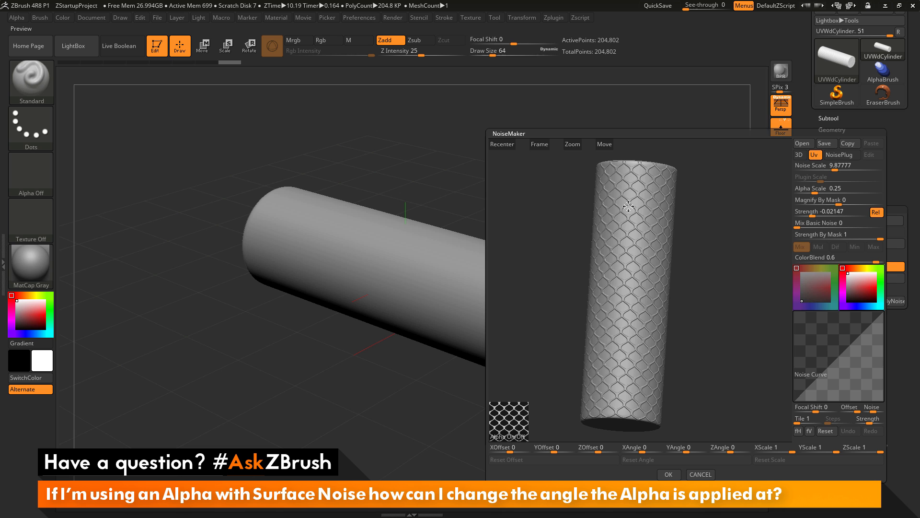
left_click_drag(839, 211, 827, 211)
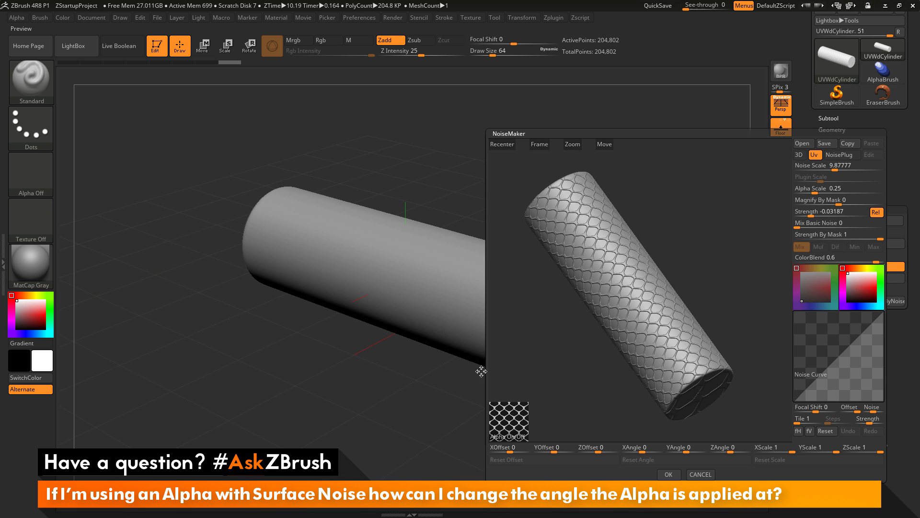
mouse_move(675, 166)
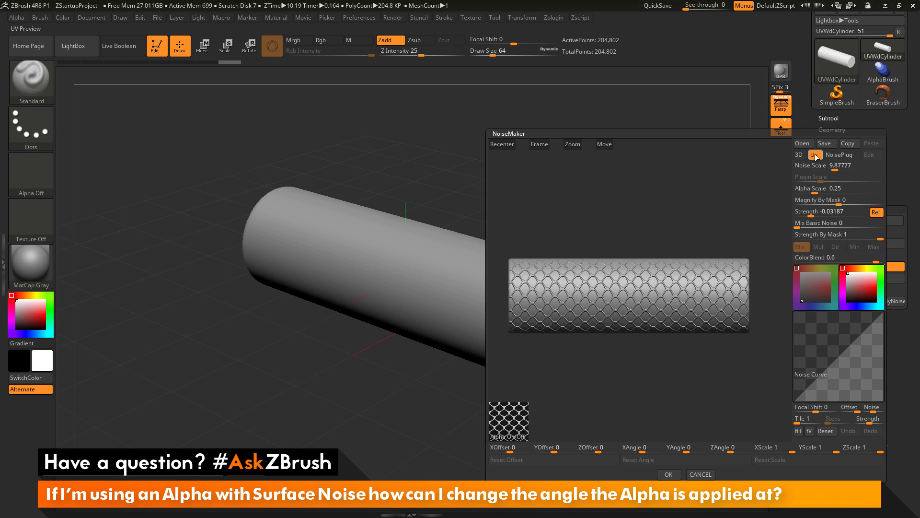
Step: Check the UV preview, then OK NoiseMaker so the mesh-tile pattern covers the scene cylinder
left_click(814, 154)
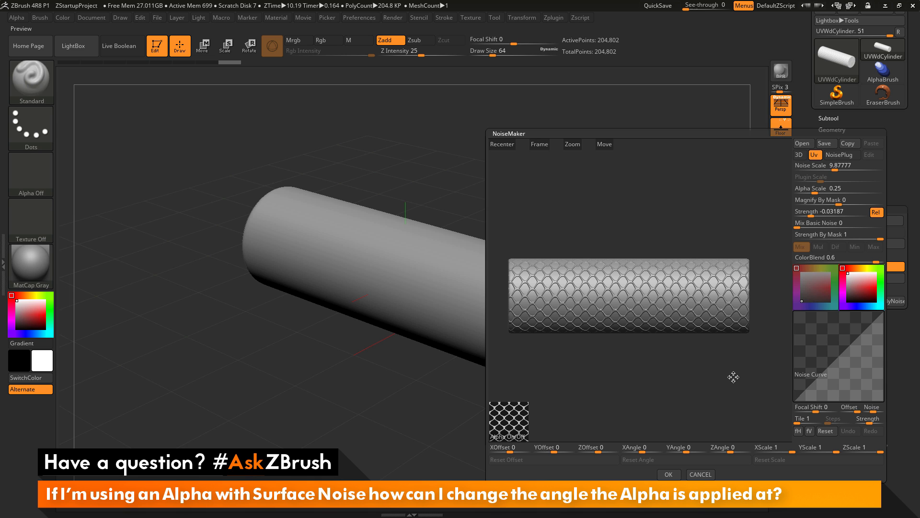
mouse_move(508, 415)
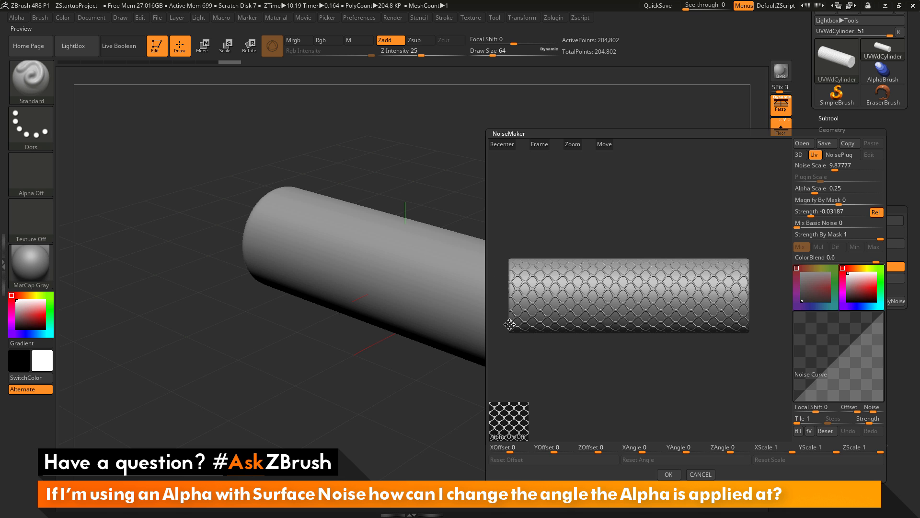
mouse_move(691, 372)
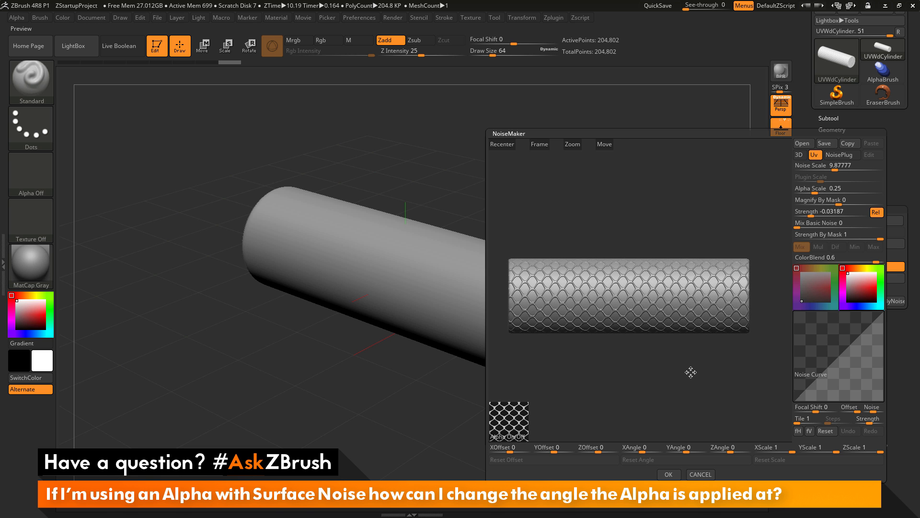
mouse_move(542, 160)
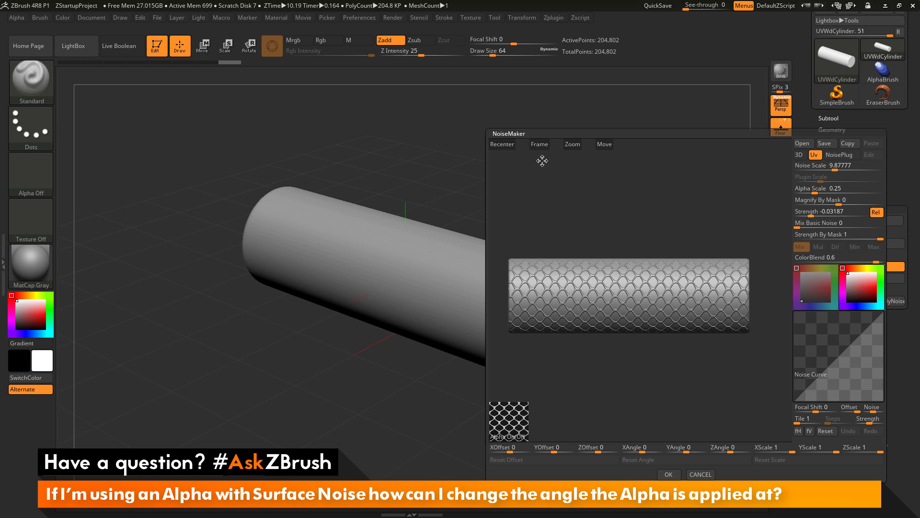
mouse_move(608, 352)
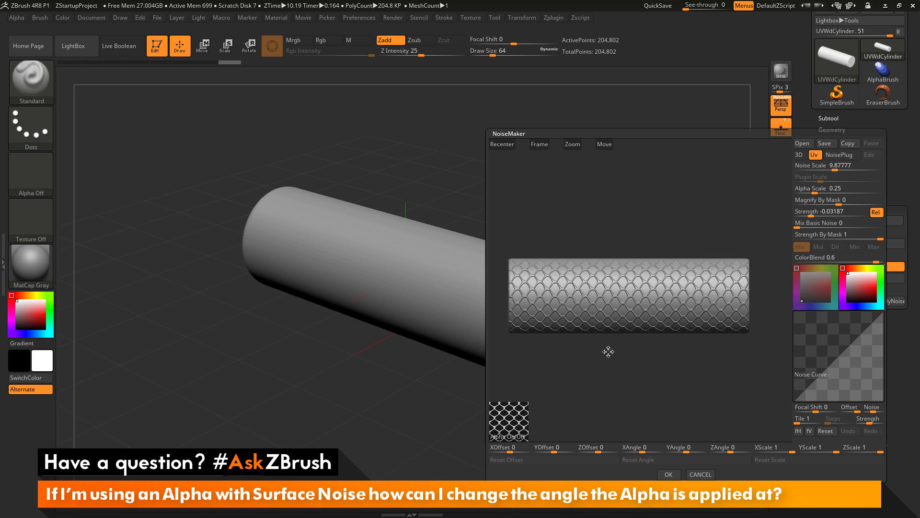
mouse_move(616, 367)
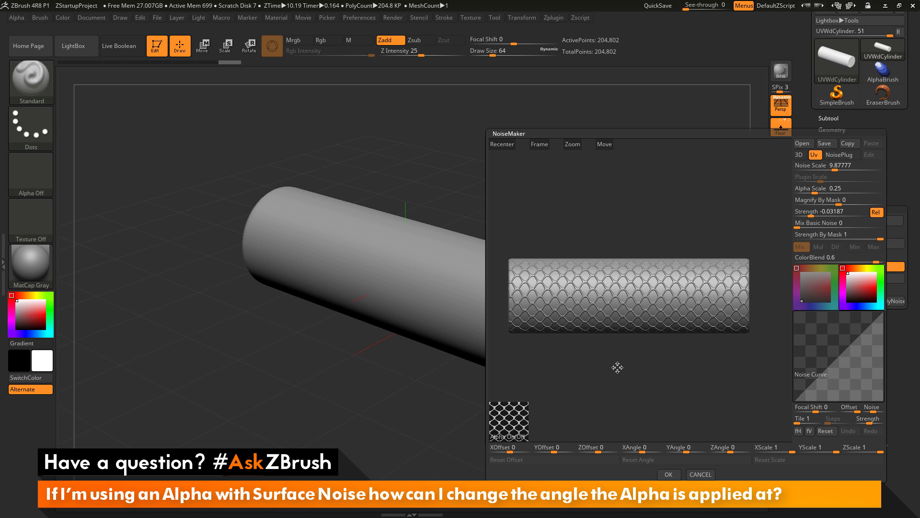
mouse_move(636, 371)
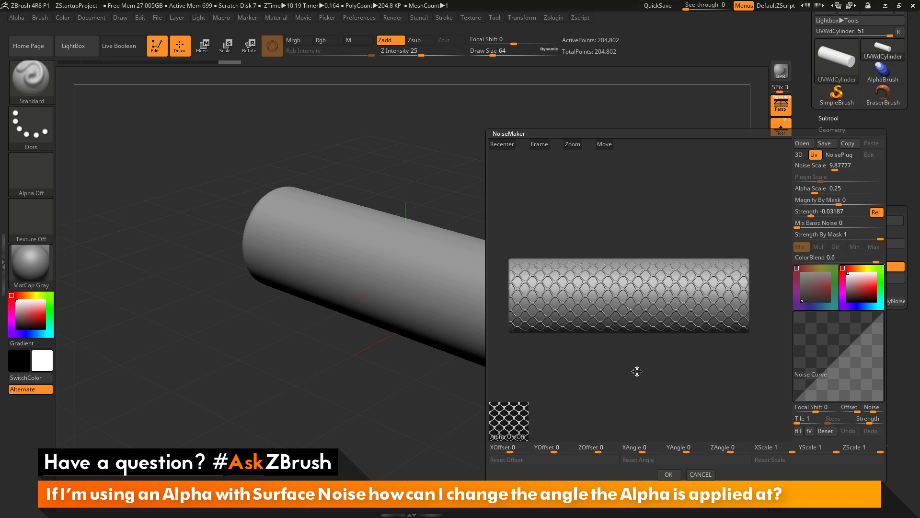
left_click(667, 475)
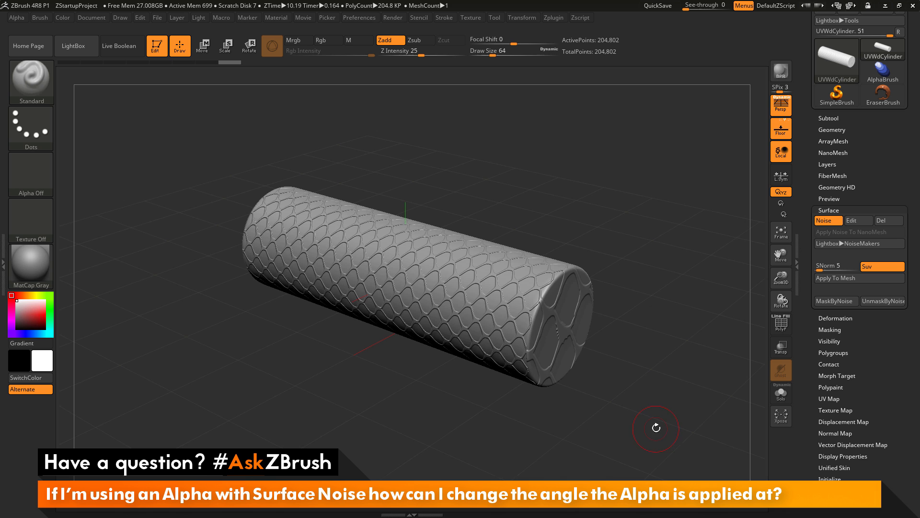